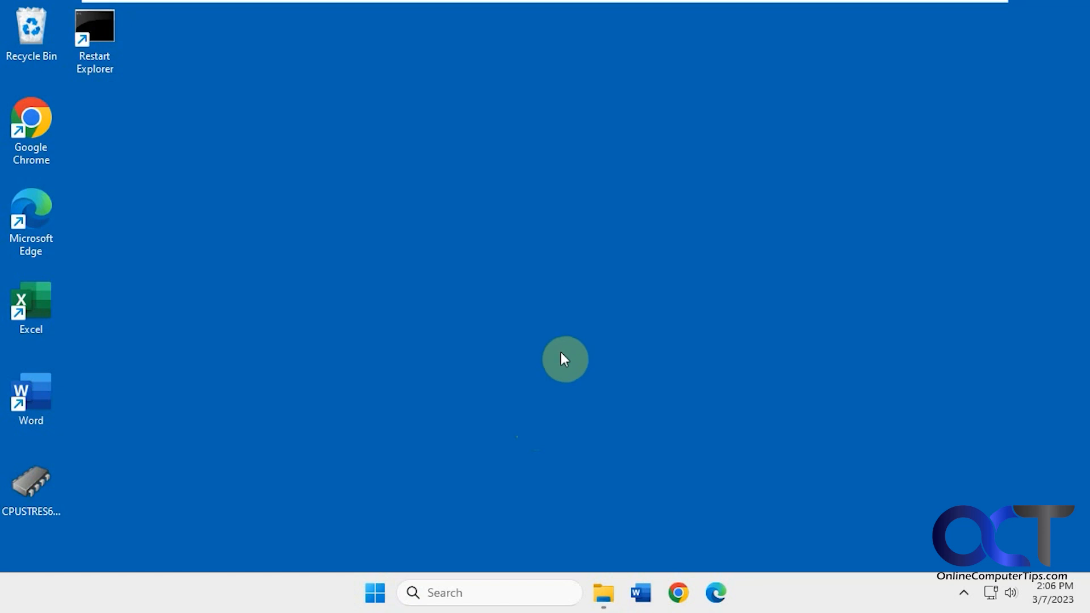
# Run msconfig and show System Configuration's Startup tab, which points to Task Manager.
pyautogui.write('ms')
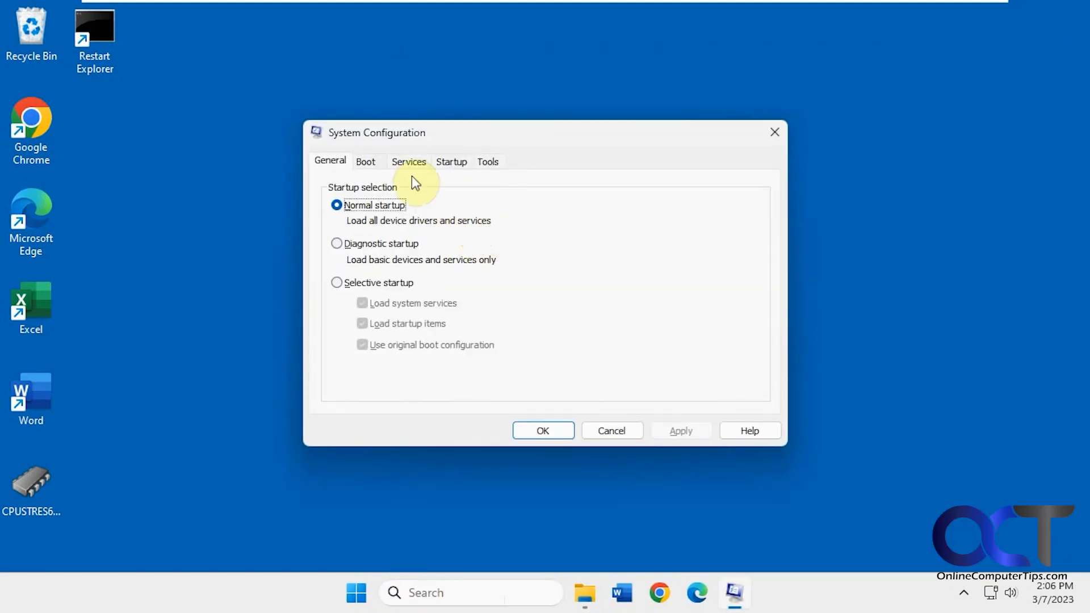
pyautogui.click(450, 161)
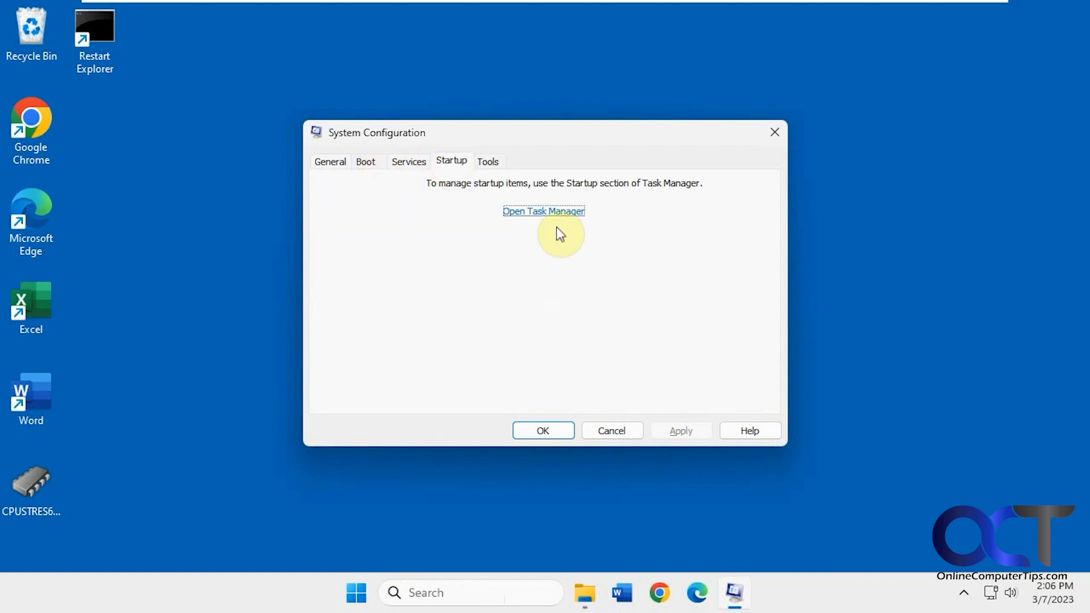
pyautogui.moveTo(591, 207)
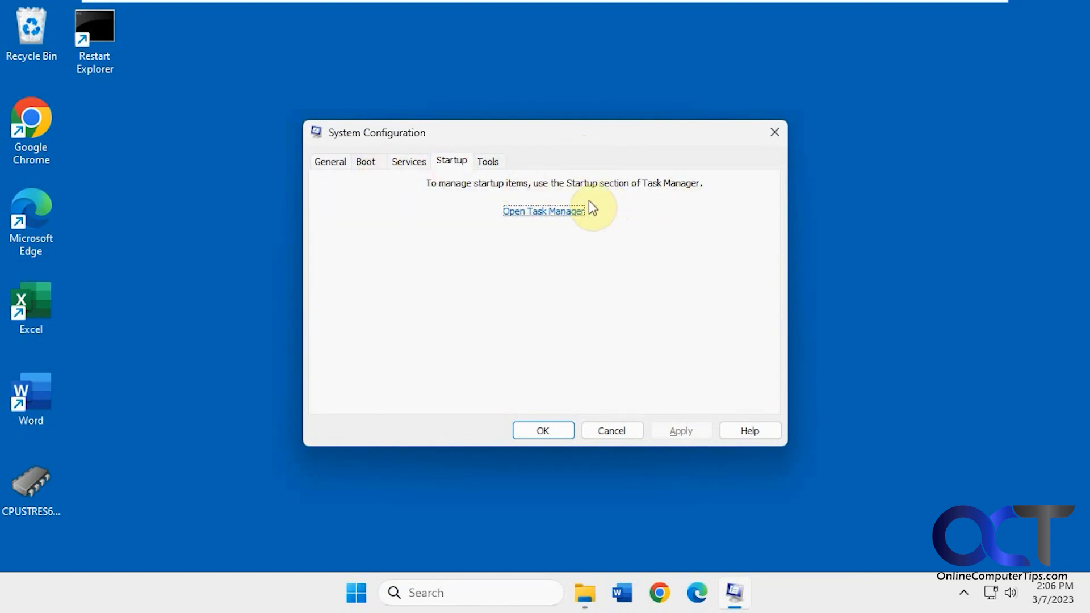
pyautogui.click(543, 211)
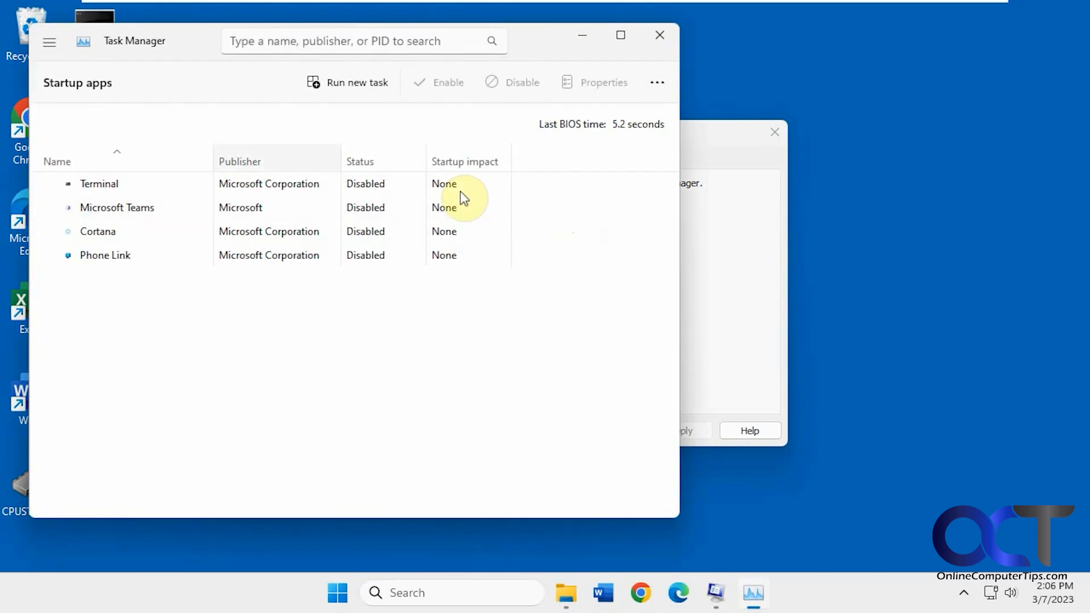
pyautogui.click(49, 42)
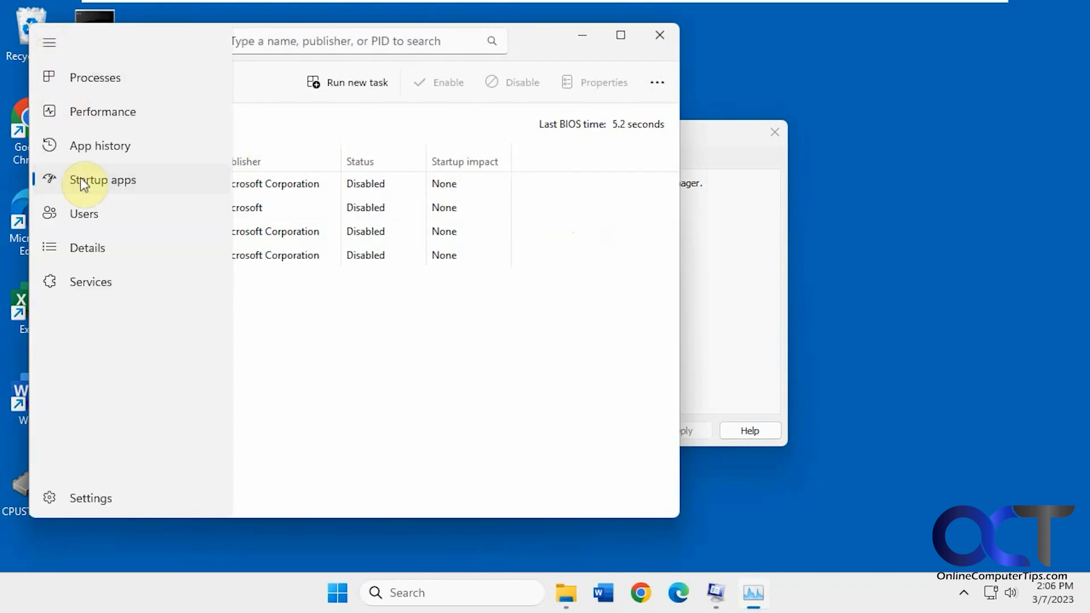
pyautogui.click(102, 179)
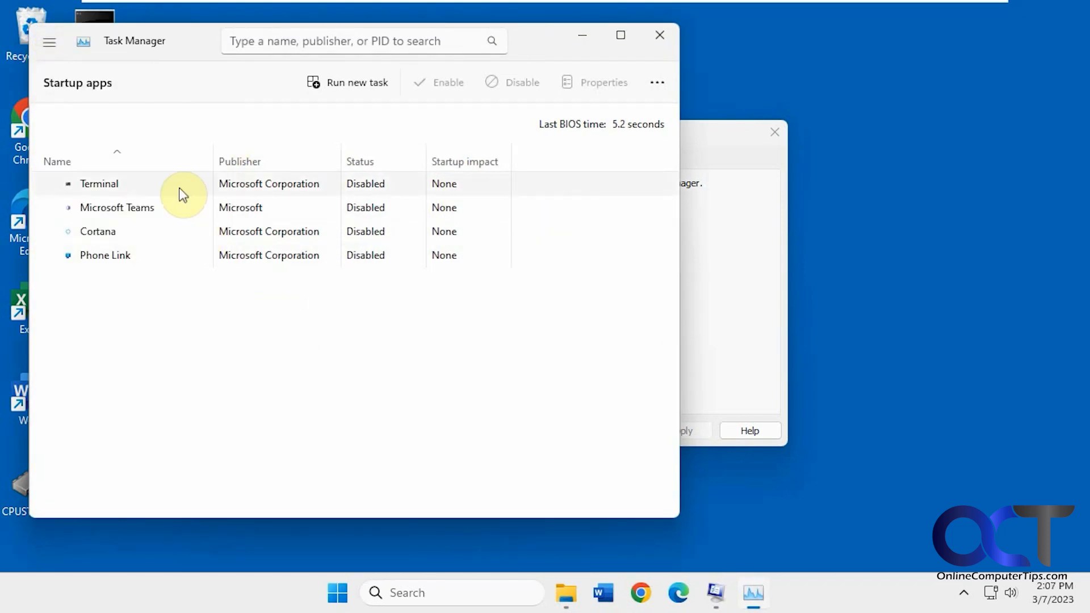
pyautogui.moveTo(293, 195)
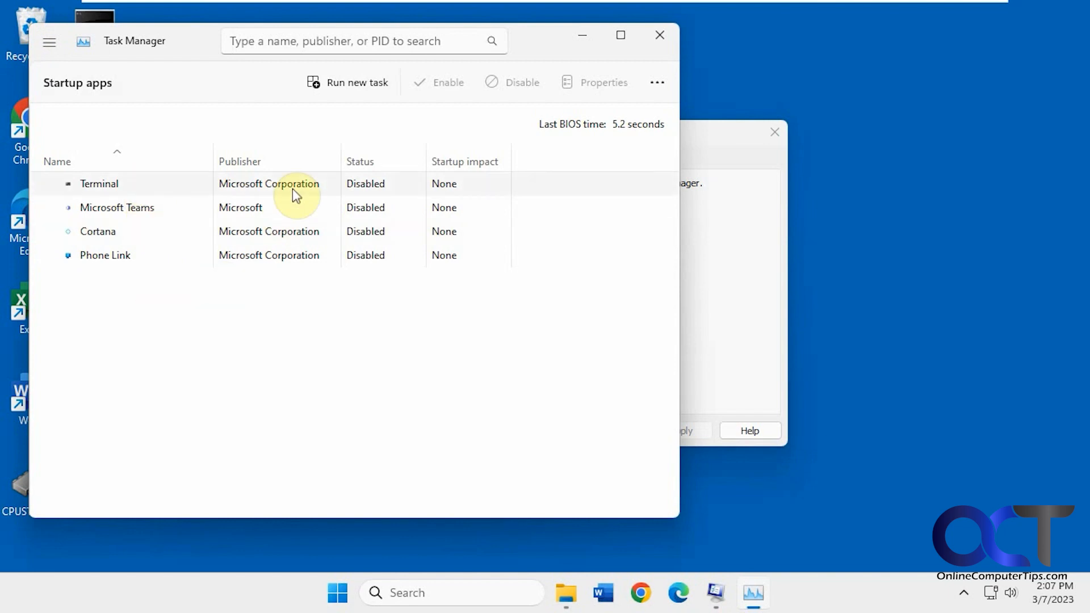
pyautogui.moveTo(383, 155)
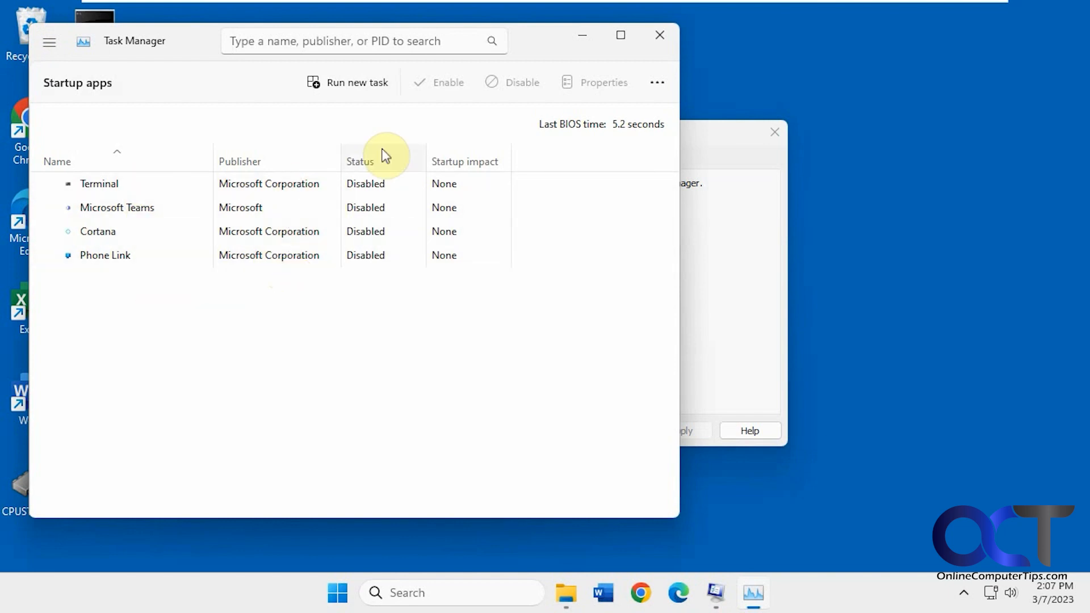
pyautogui.moveTo(360, 232)
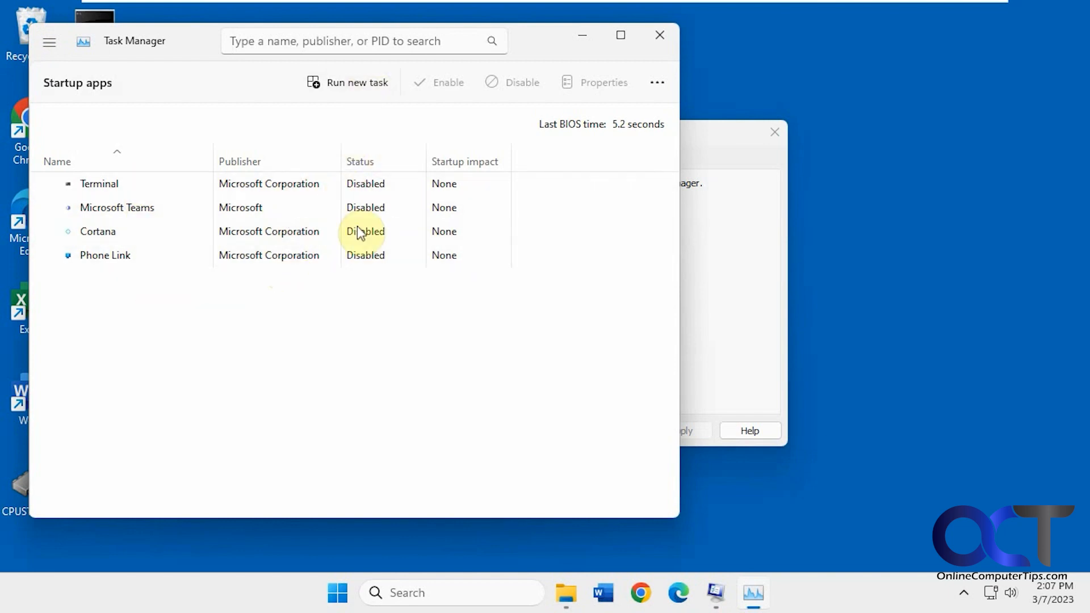
pyautogui.click(658, 35)
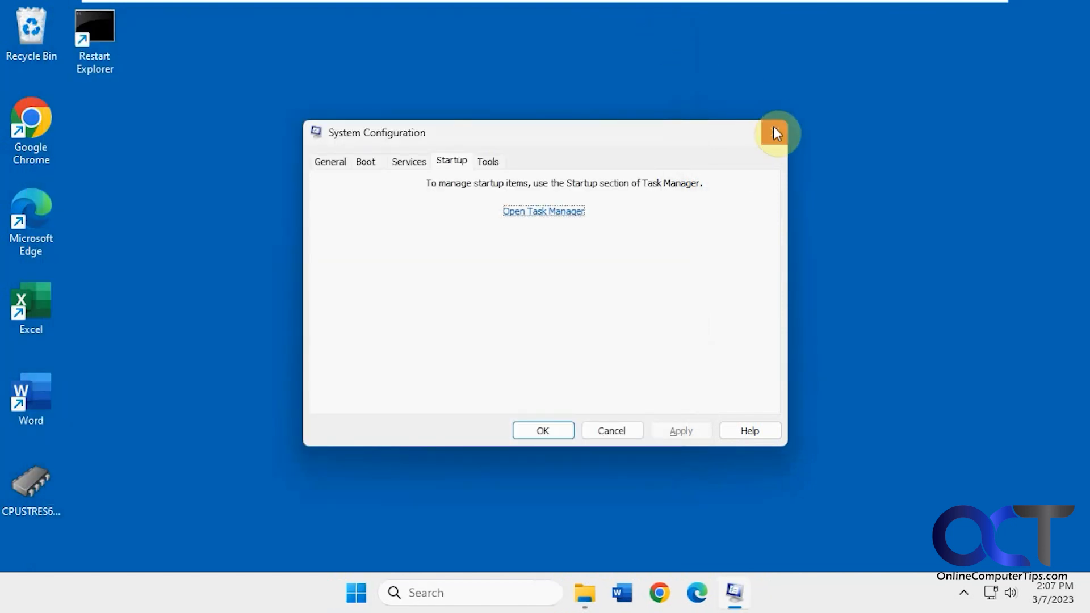
# Close System Configuration to reveal the whatinstartup-x64 folder in File Explorer.
pyautogui.click(775, 133)
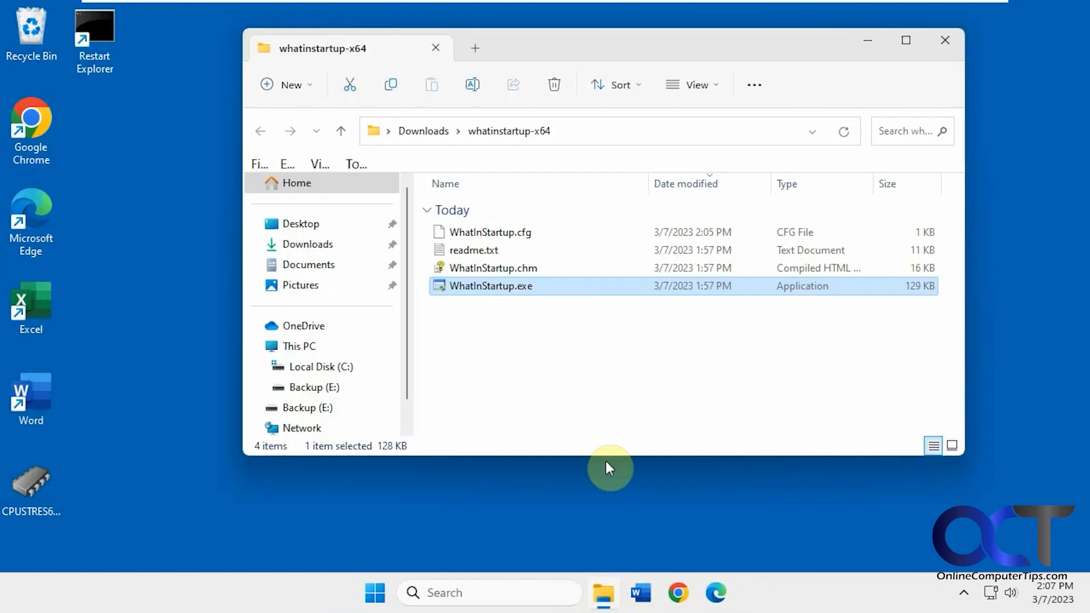
pyautogui.moveTo(586, 357)
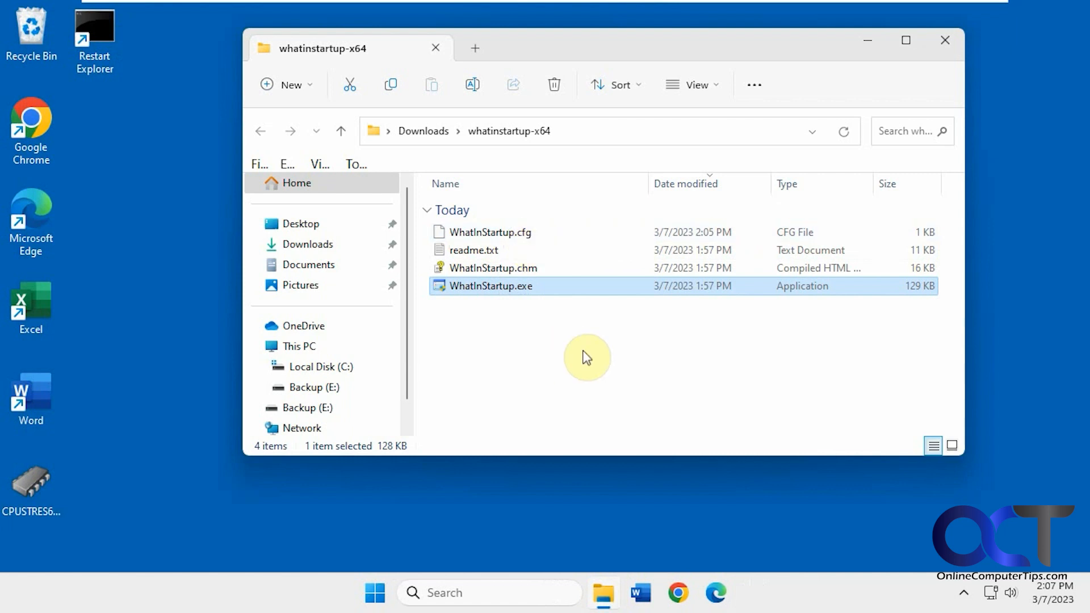
pyautogui.moveTo(600, 352)
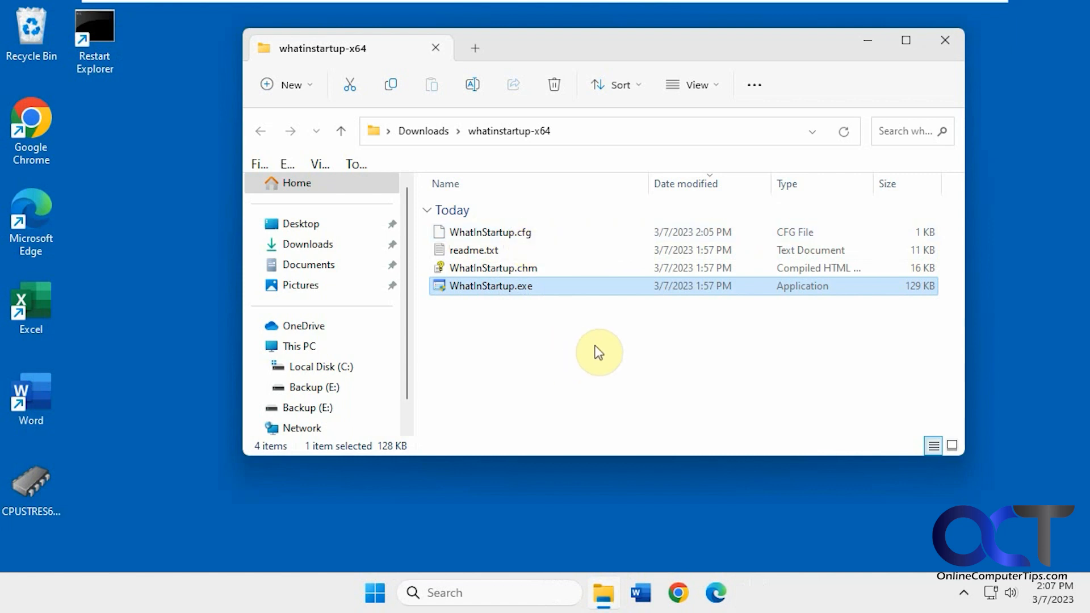
pyautogui.moveTo(500, 312)
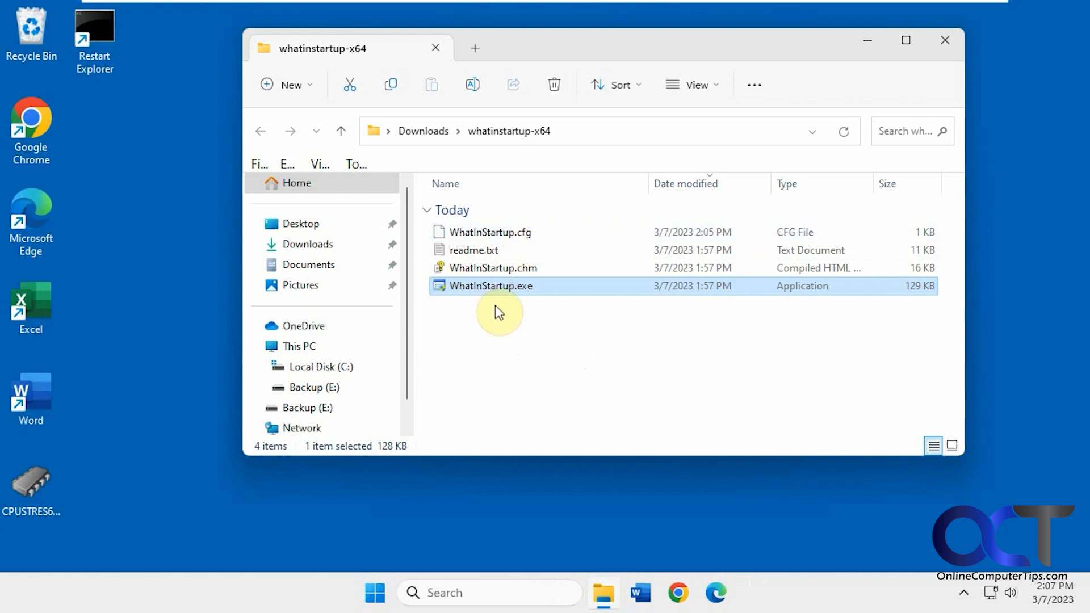
# Run WhatInStartup.exe to list the eight startup entries with their details.
pyautogui.doubleClick(491, 286)
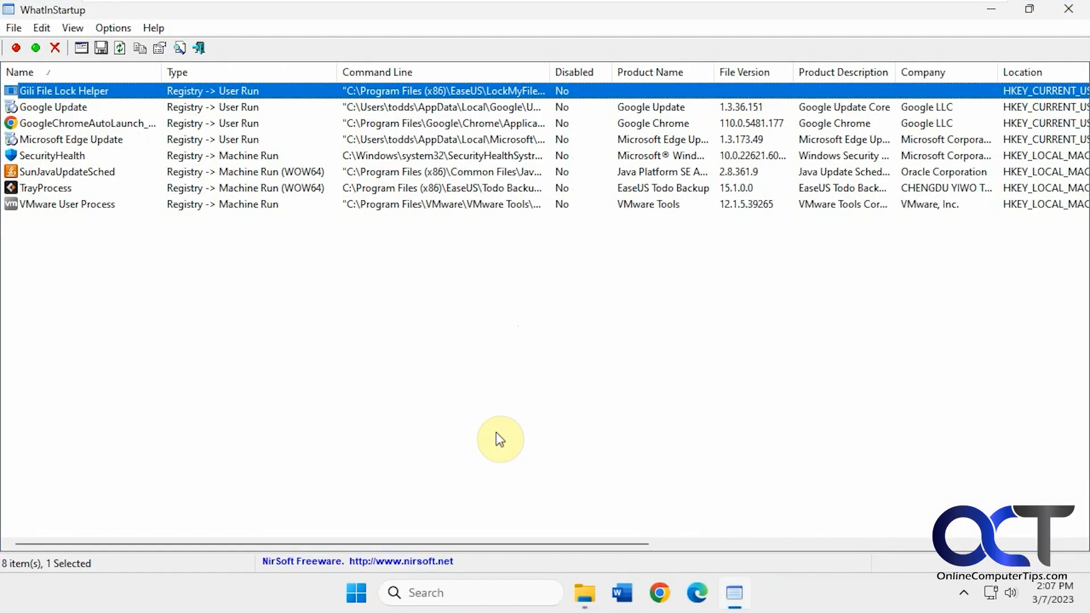
pyautogui.moveTo(113, 239)
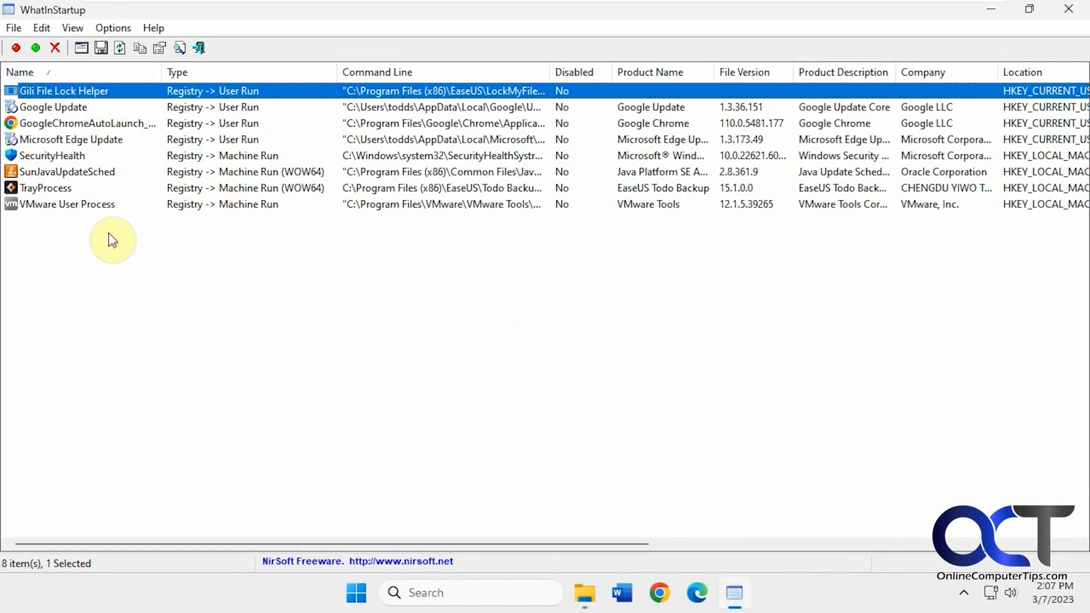
pyautogui.moveTo(480, 363)
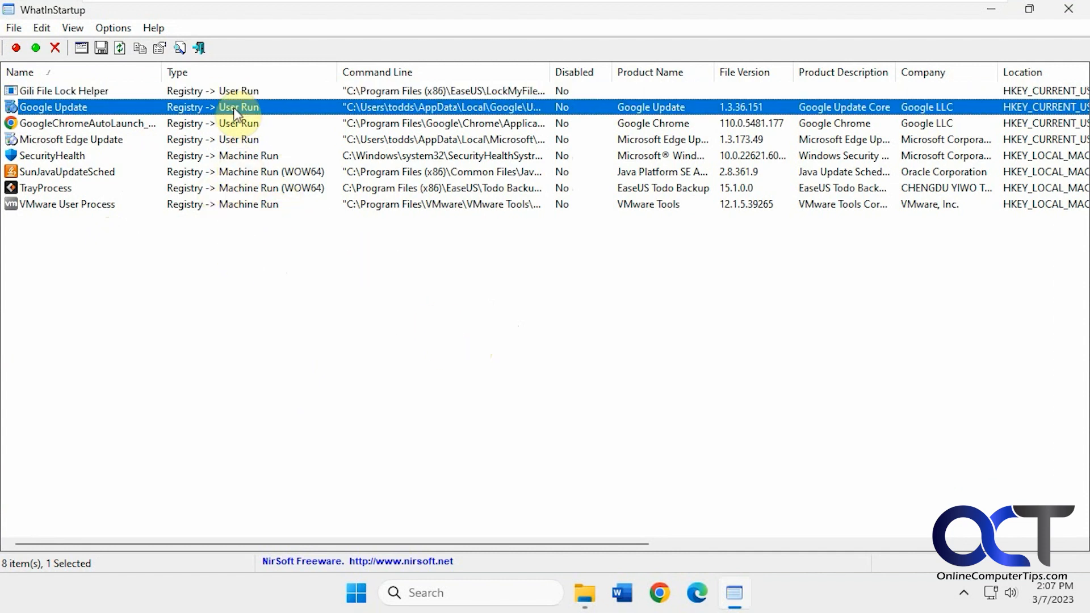
pyautogui.moveTo(132, 89)
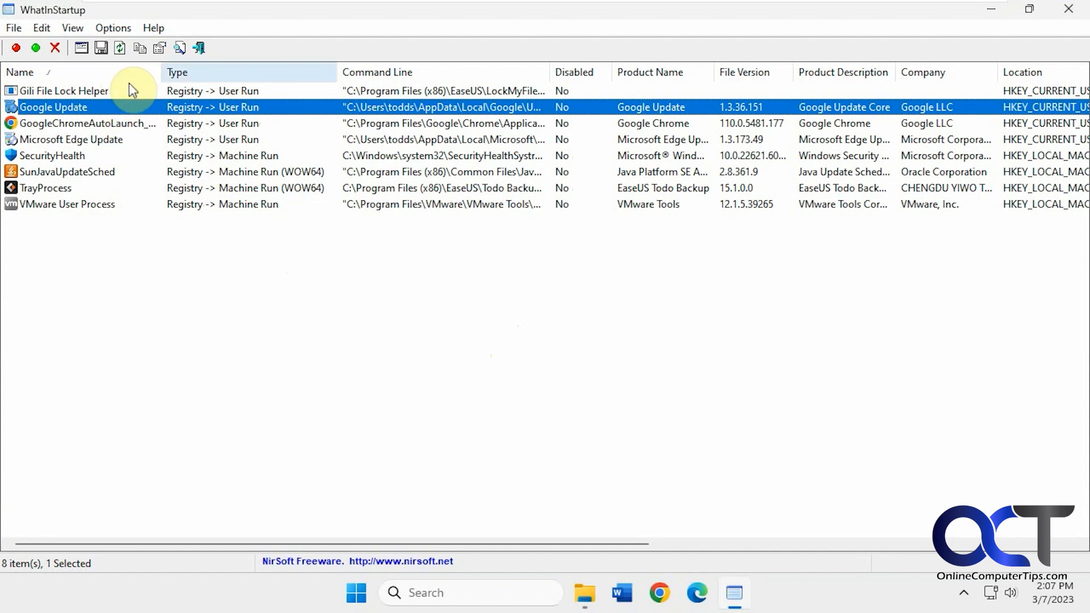
pyautogui.moveTo(672, 91)
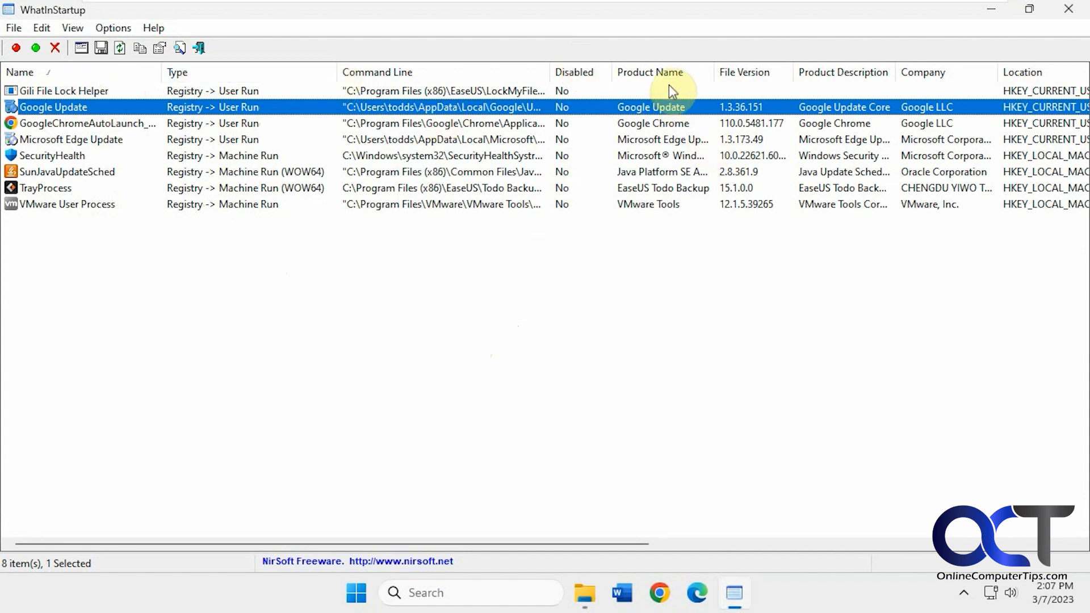
pyautogui.moveTo(808, 387)
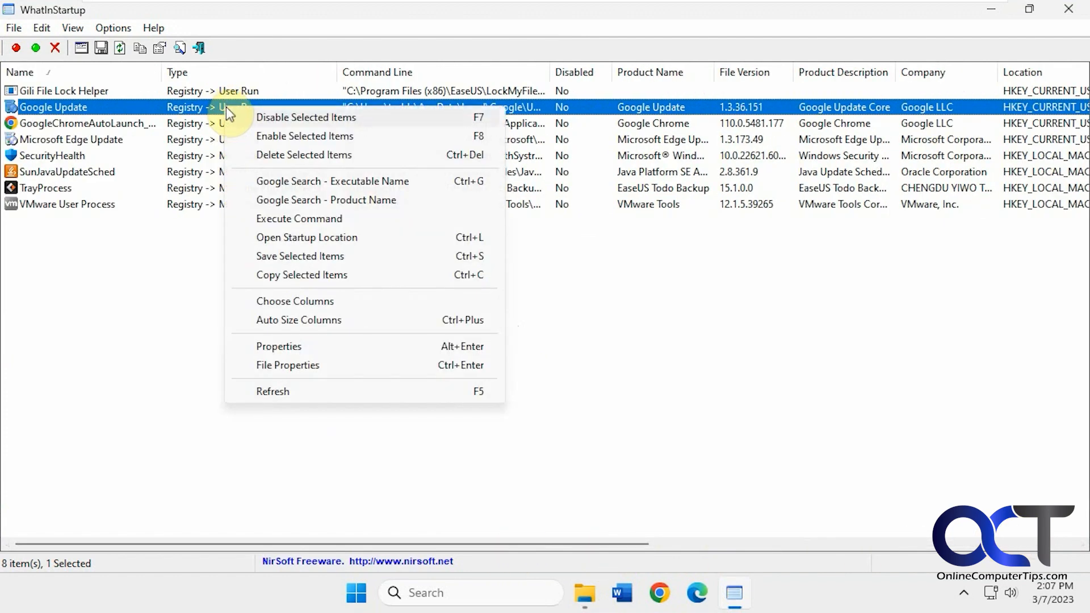
pyautogui.moveTo(276, 159)
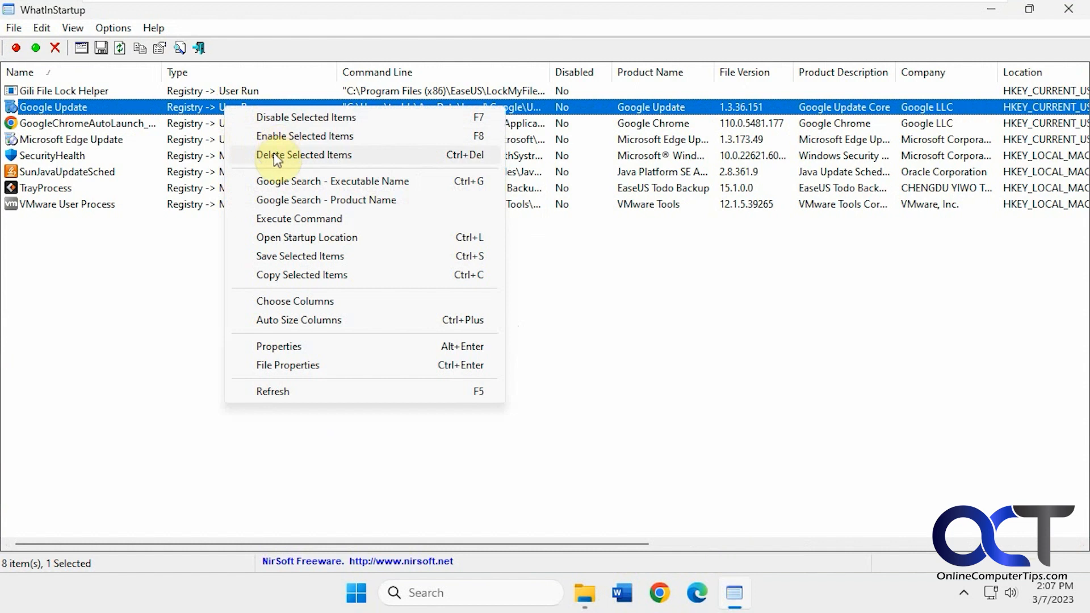
pyautogui.moveTo(298, 188)
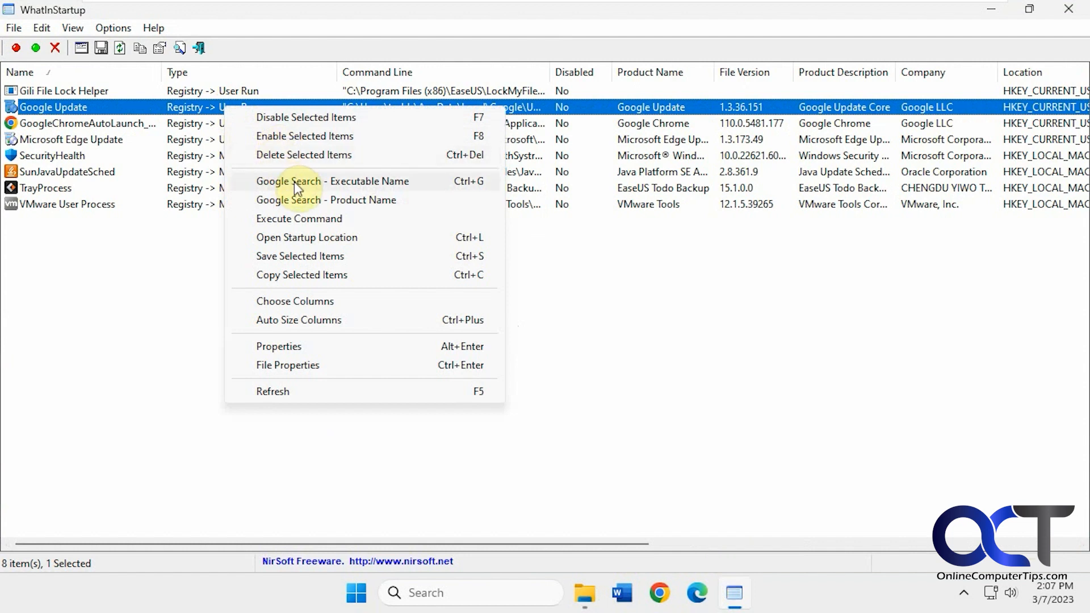
# Open Google Update's Run registry key in Registry Editor, then reopen its context menu.
pyautogui.click(333, 181)
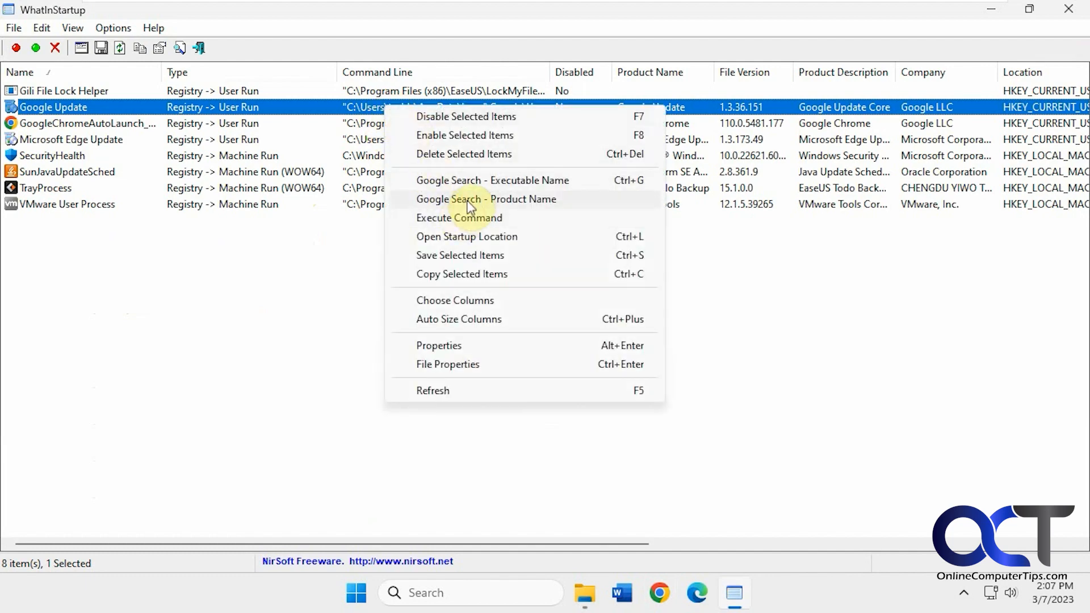
pyautogui.moveTo(504, 275)
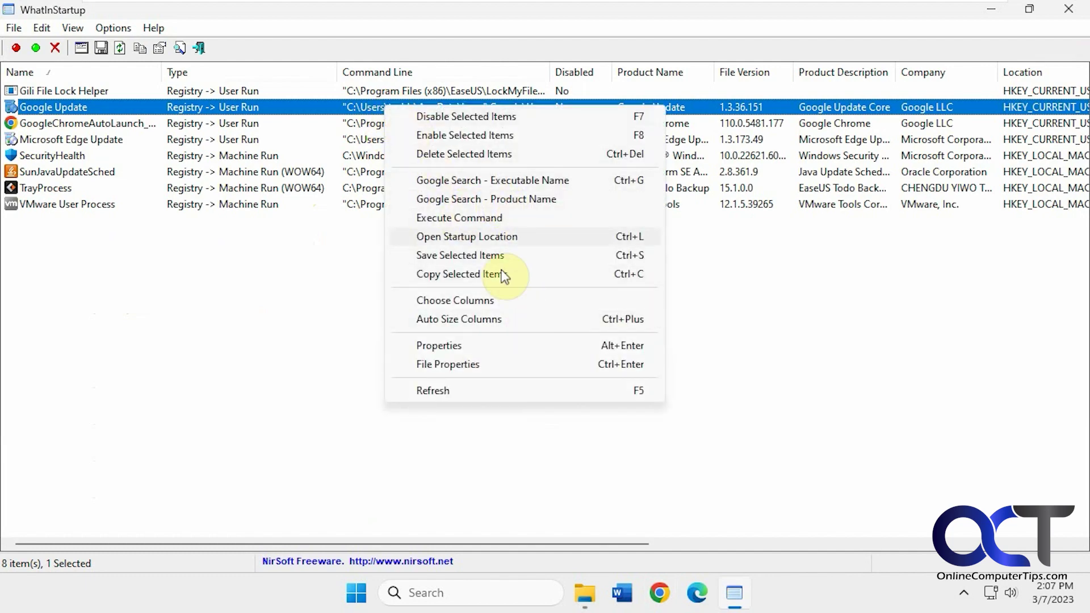
pyautogui.click(467, 236)
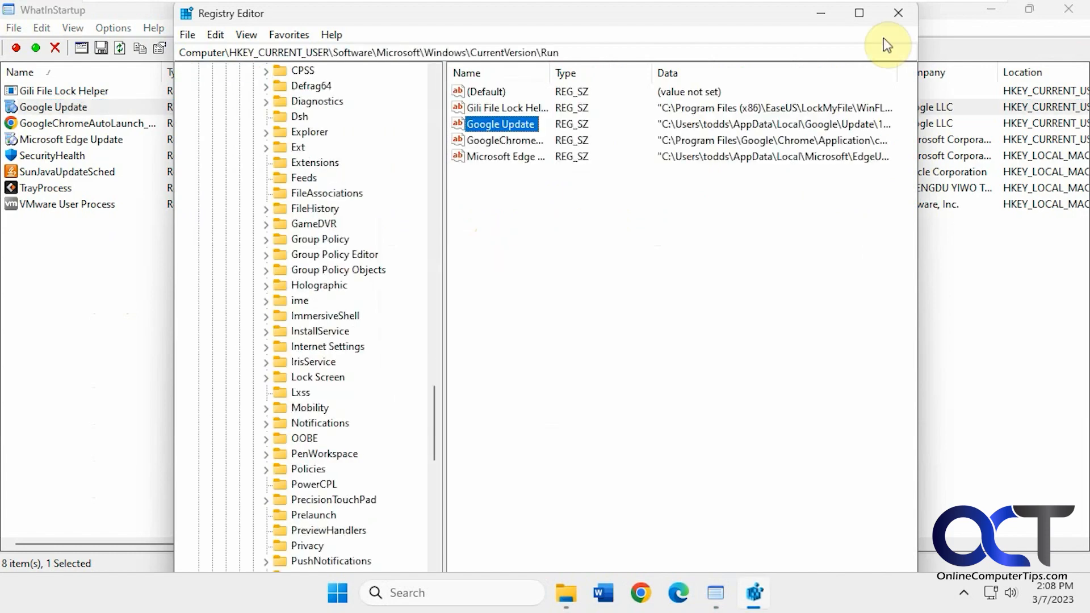
pyautogui.rightClick(52, 106)
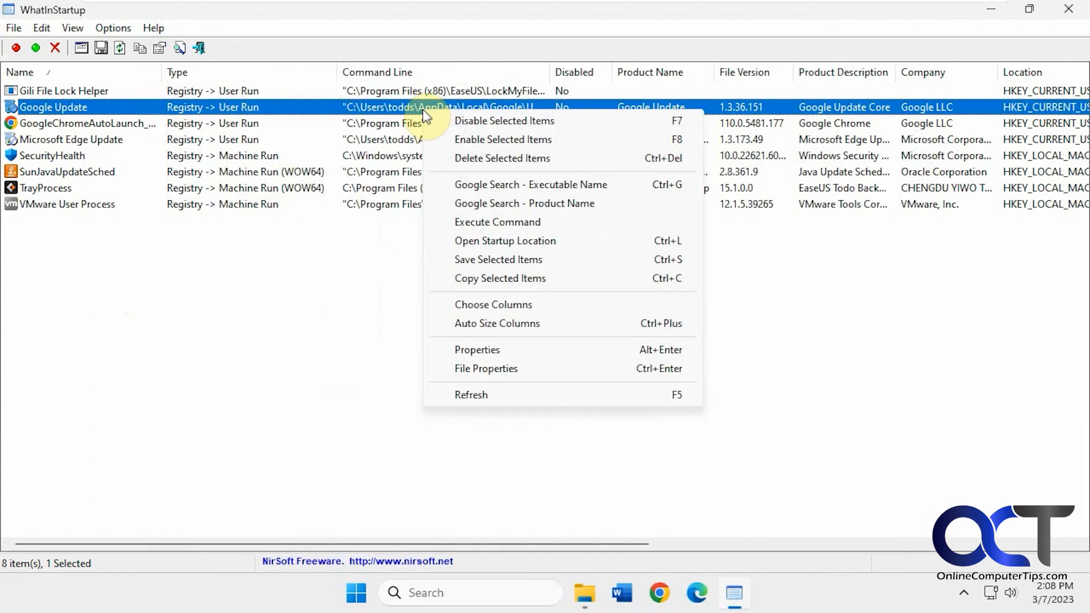
# Check and dismiss Column Settings, then view Google Update's Properties with path, dates and size.
pyautogui.click(493, 304)
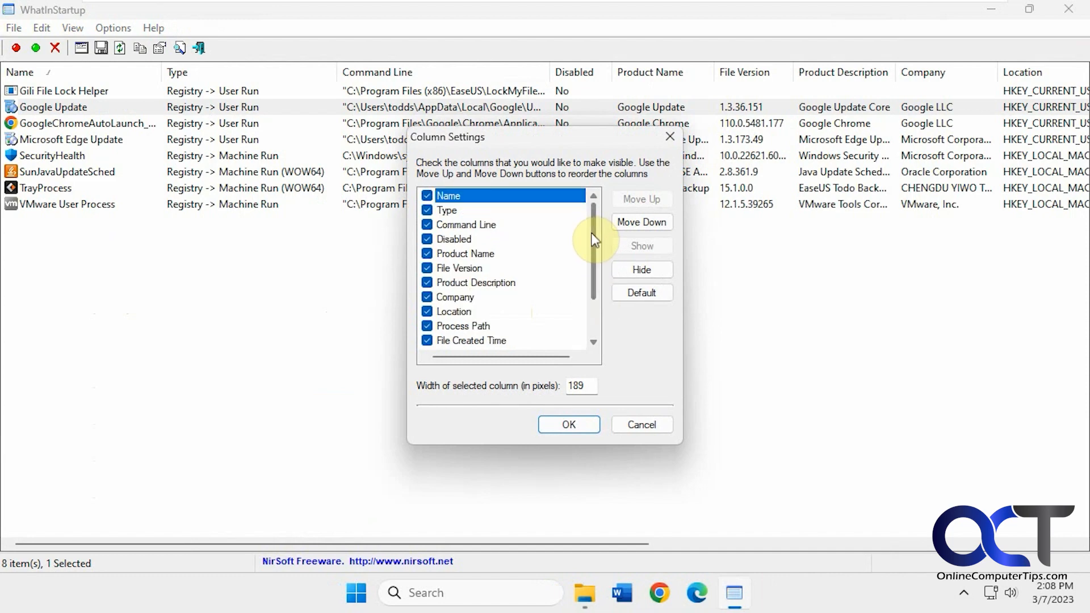
pyautogui.click(568, 424)
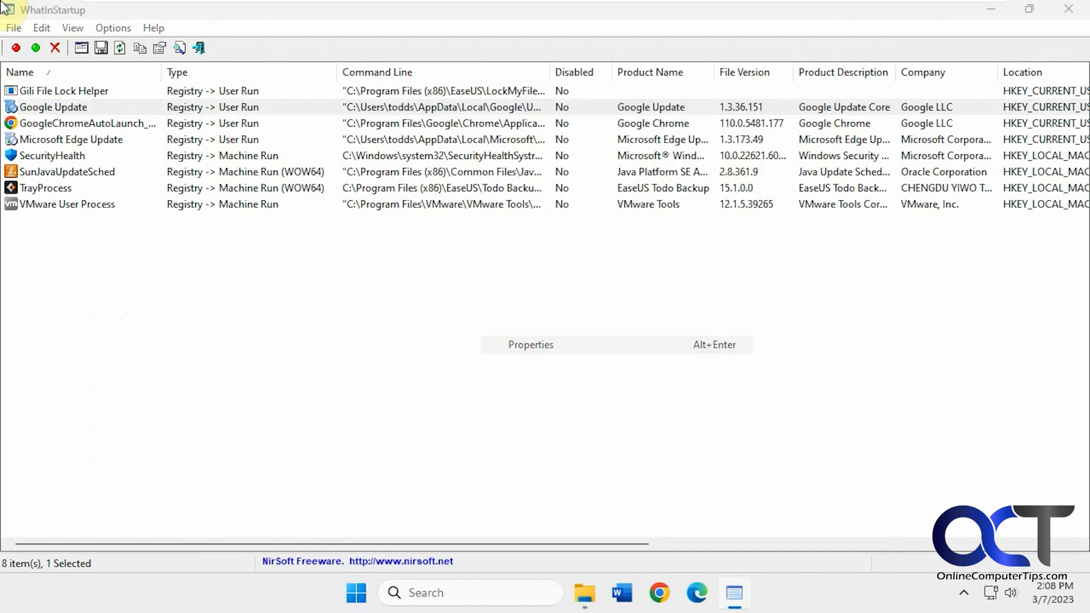
pyautogui.click(530, 344)
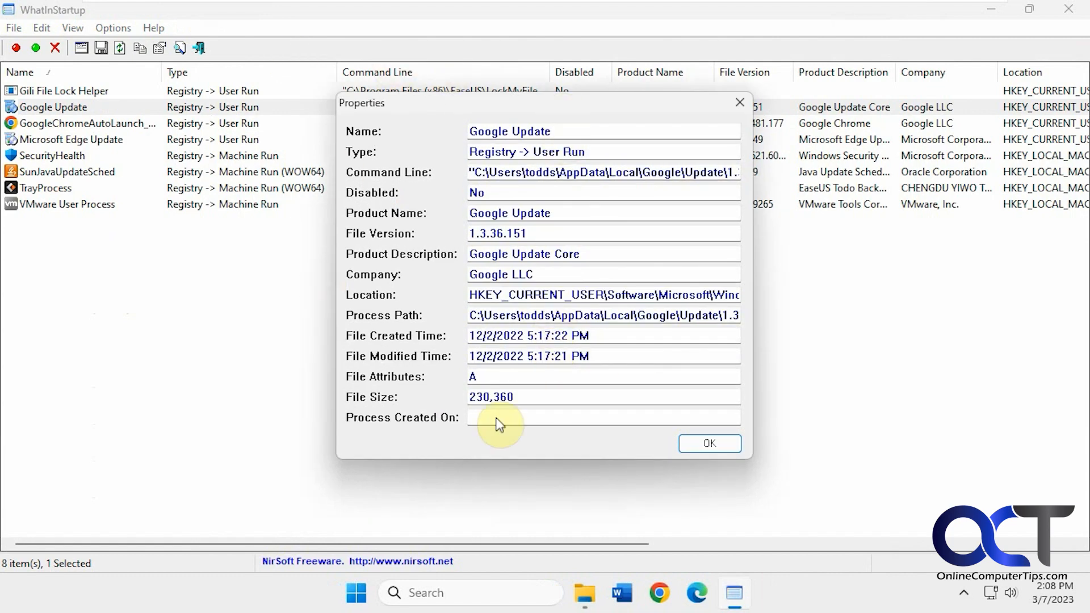
# Dismiss Google Update's Properties with OK, returning to the eight-entry list.
pyautogui.click(709, 443)
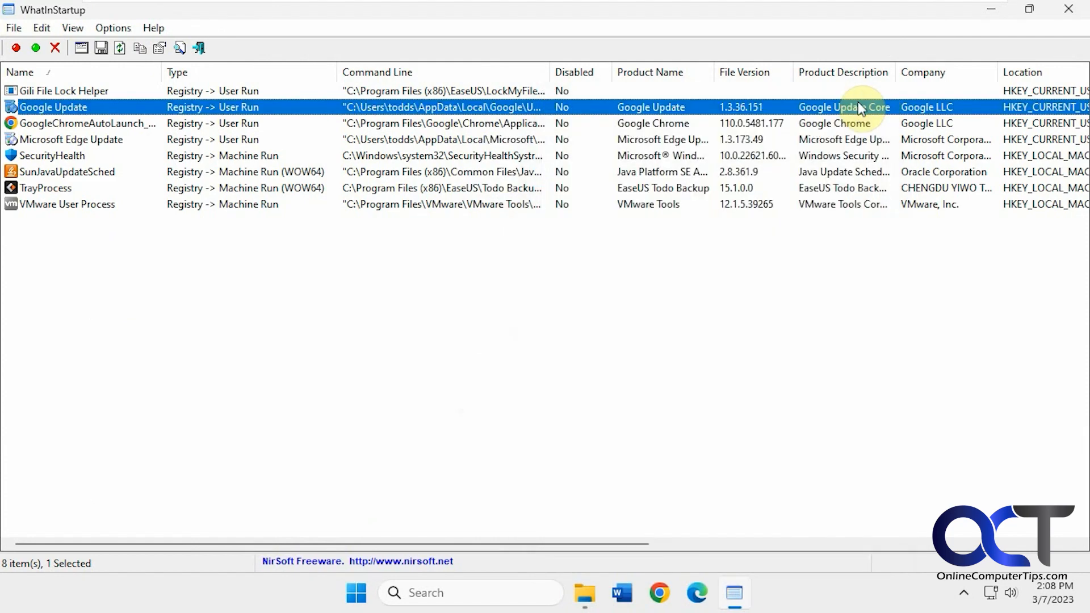
# Enable View > Show Grid Lines, confirm the check, then browse the Edit and Options menus.
pyautogui.click(72, 28)
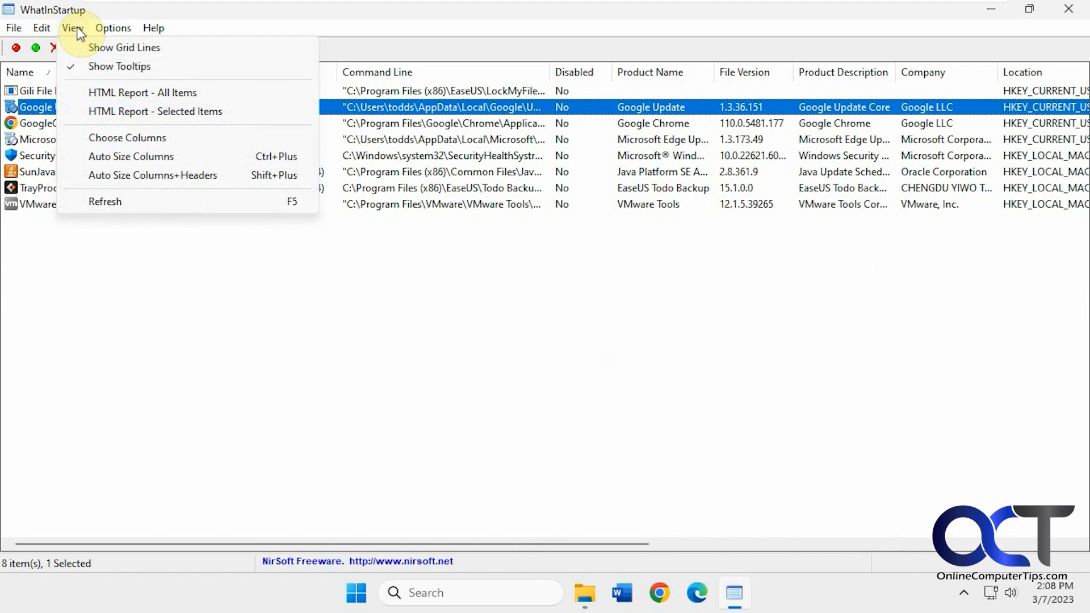
pyautogui.click(123, 47)
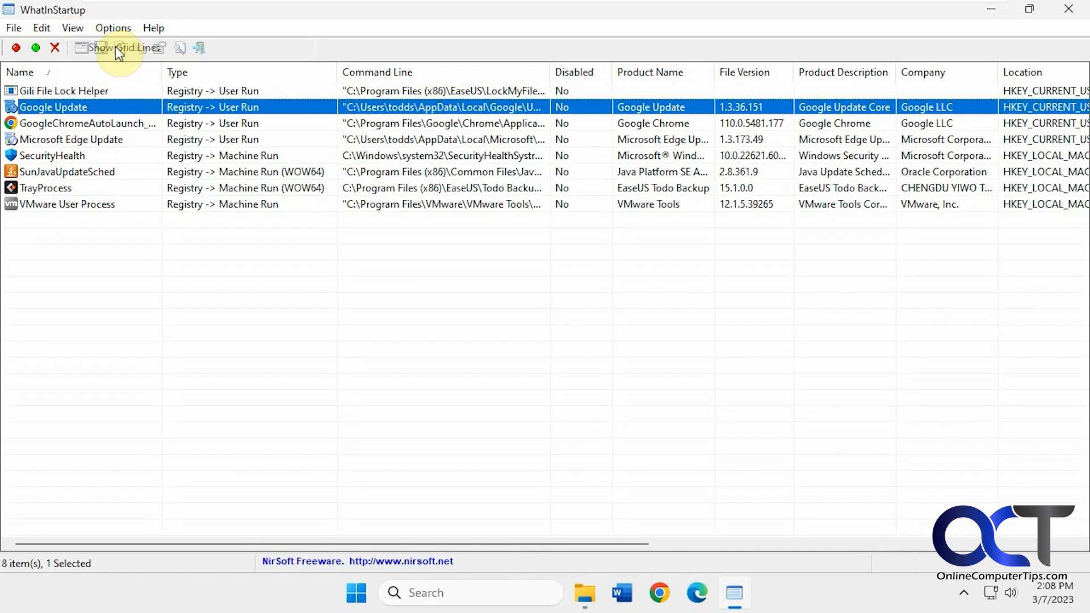
pyautogui.click(72, 27)
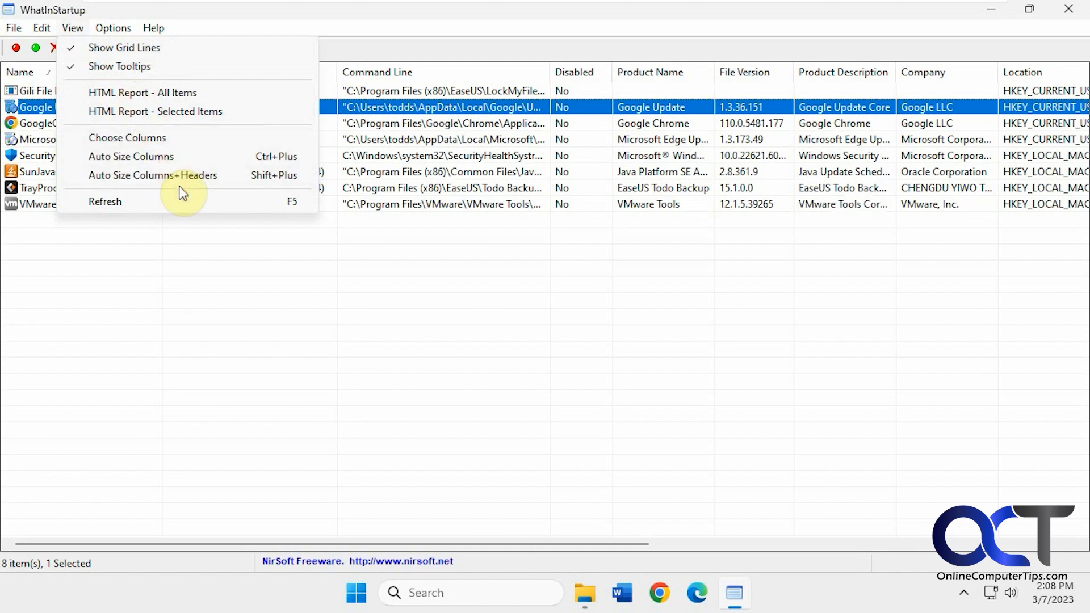
pyautogui.moveTo(151, 65)
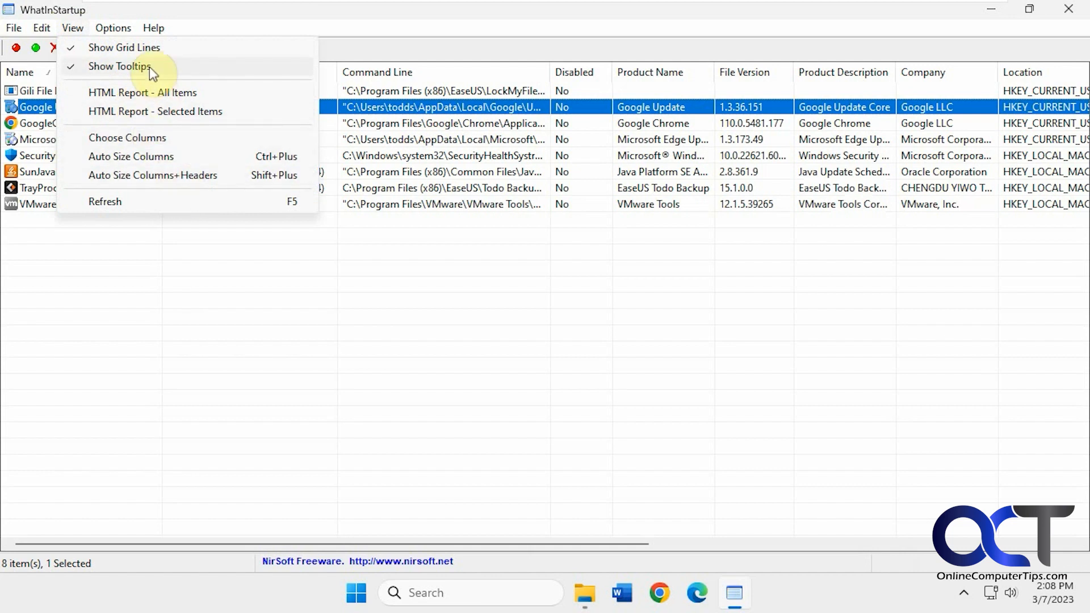
pyautogui.click(41, 28)
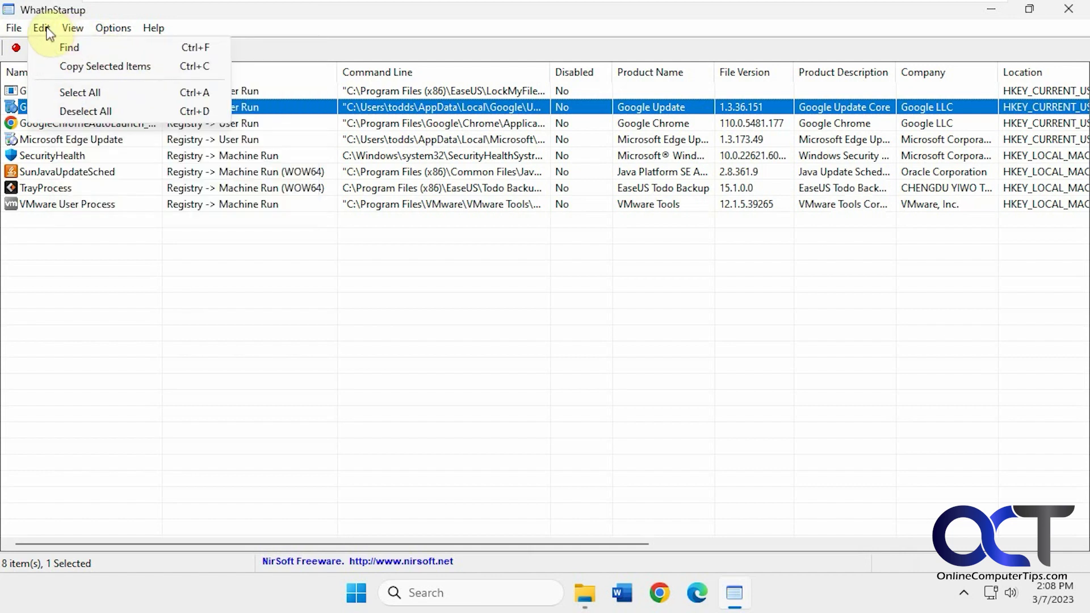
pyautogui.click(112, 28)
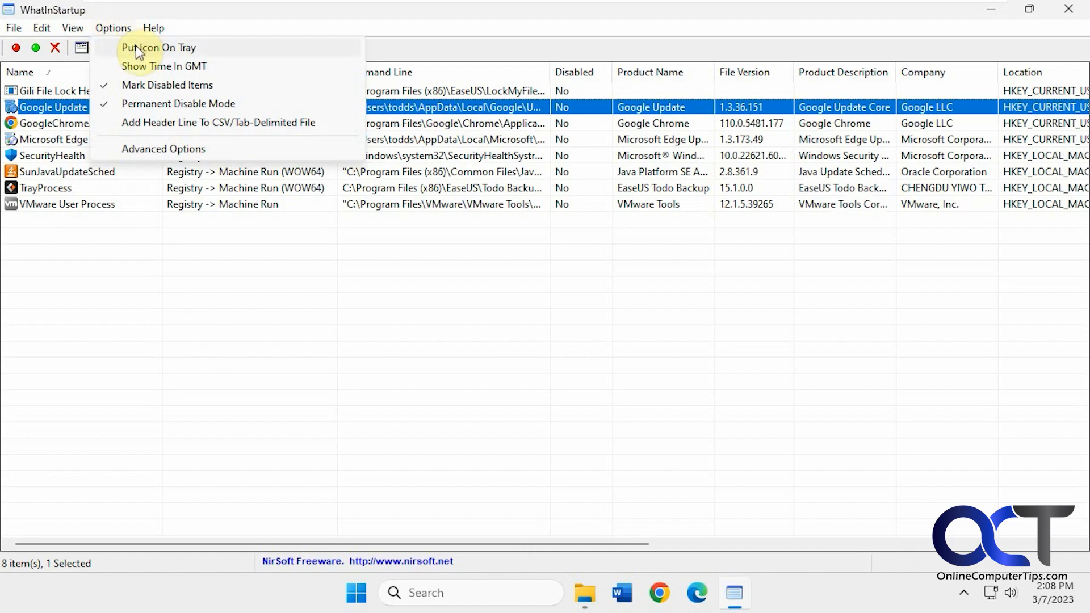
pyautogui.click(163, 149)
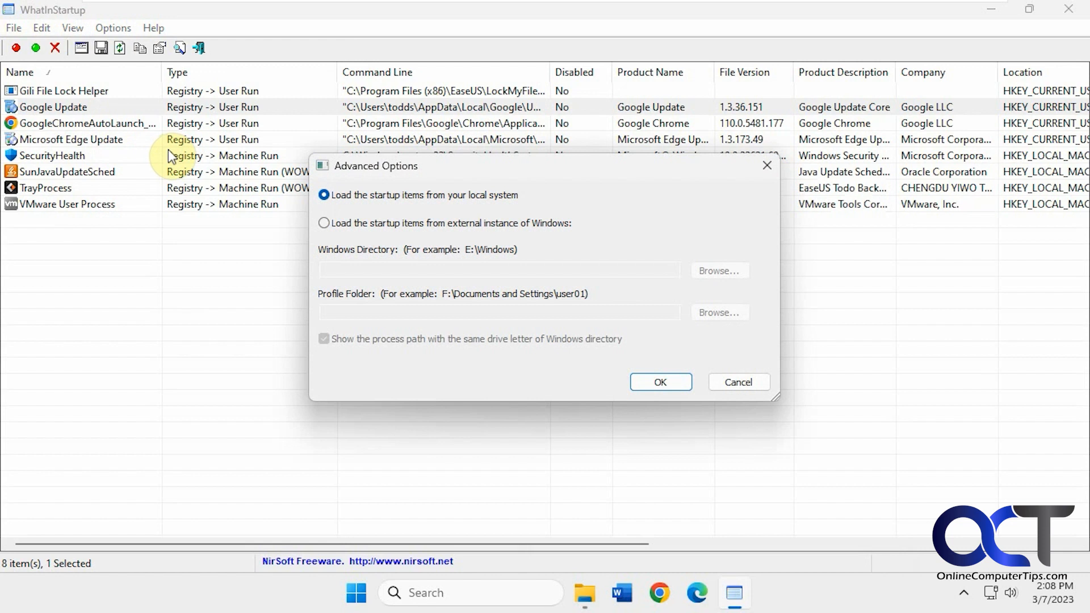
pyautogui.moveTo(489, 256)
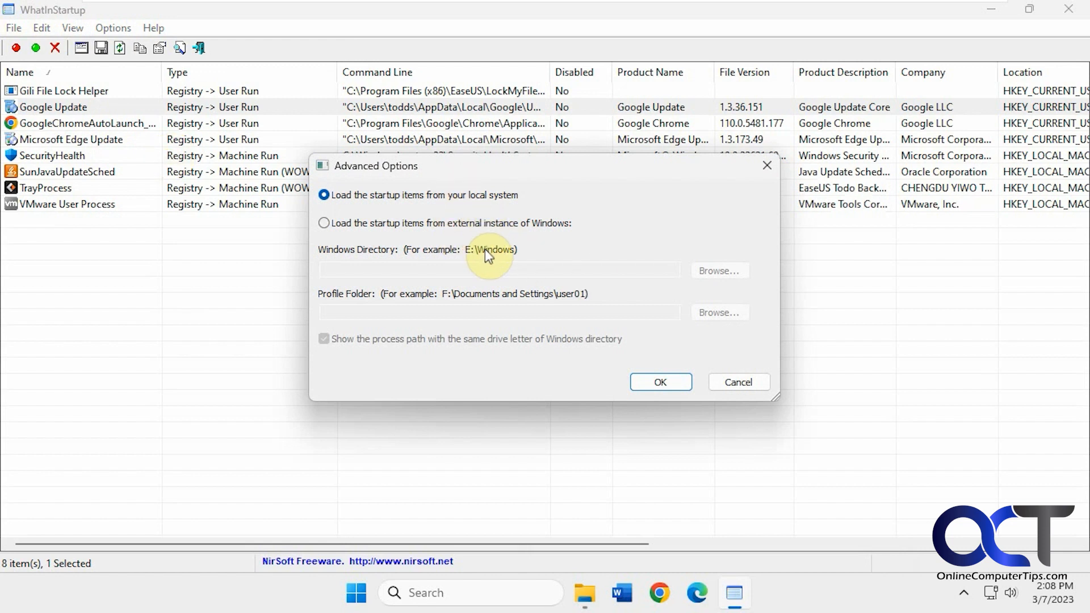
pyautogui.moveTo(461, 227)
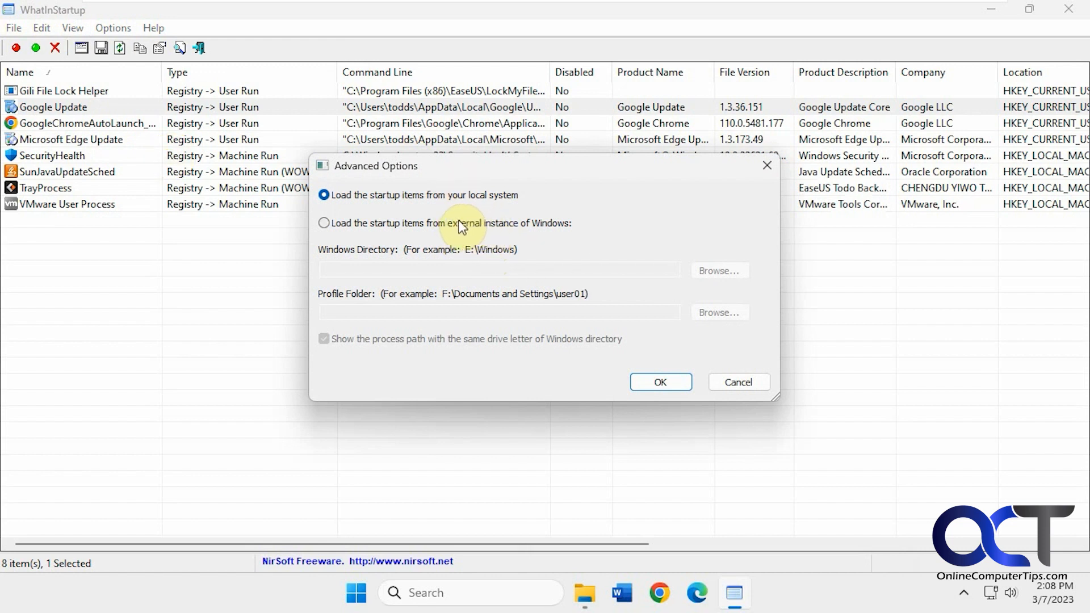
pyautogui.moveTo(573, 306)
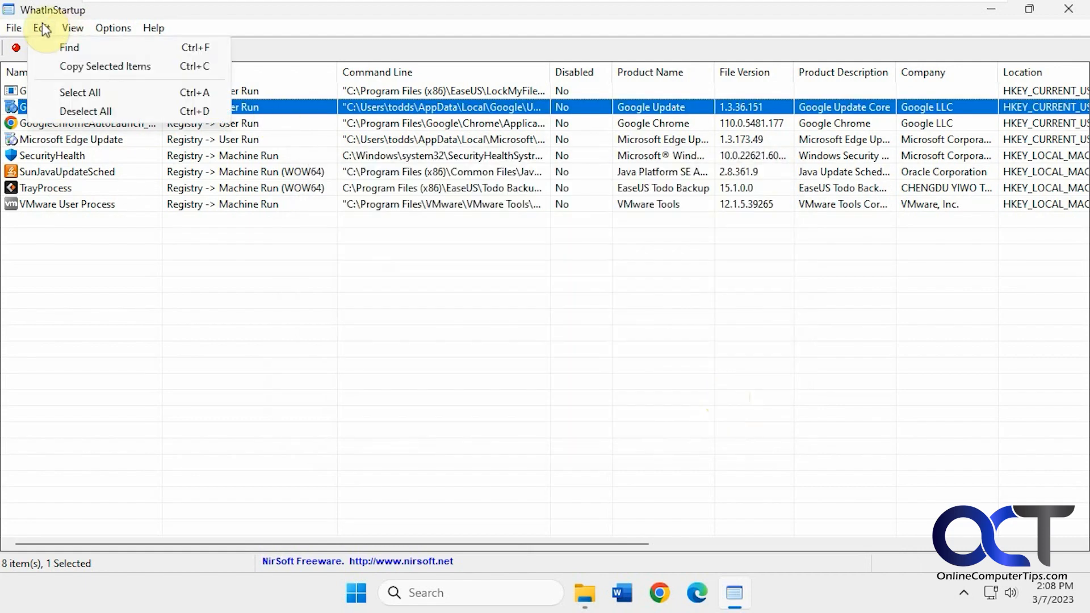
pyautogui.click(13, 28)
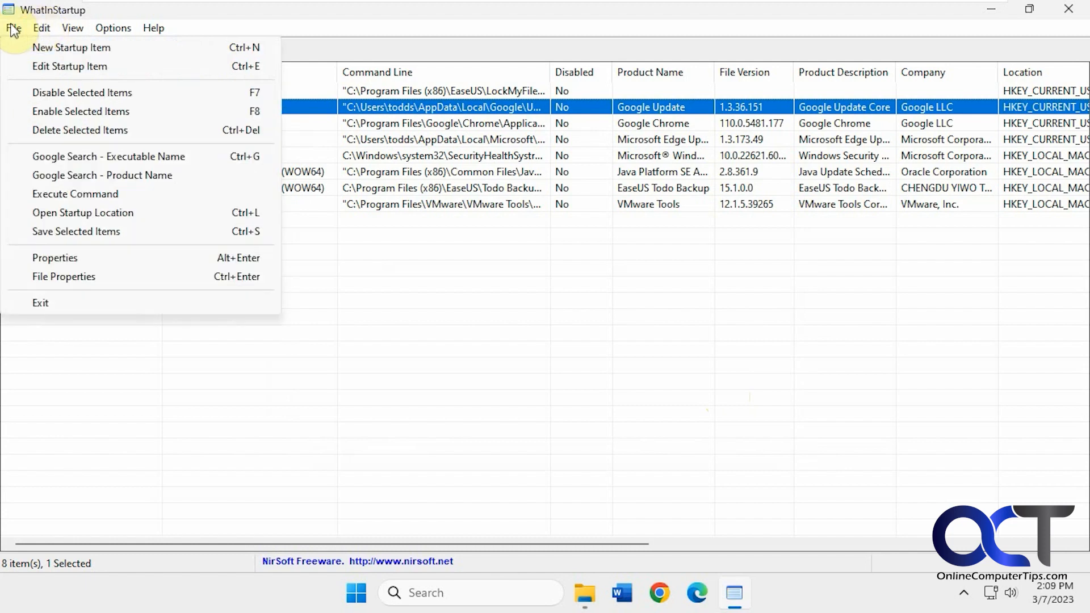
pyautogui.click(71, 47)
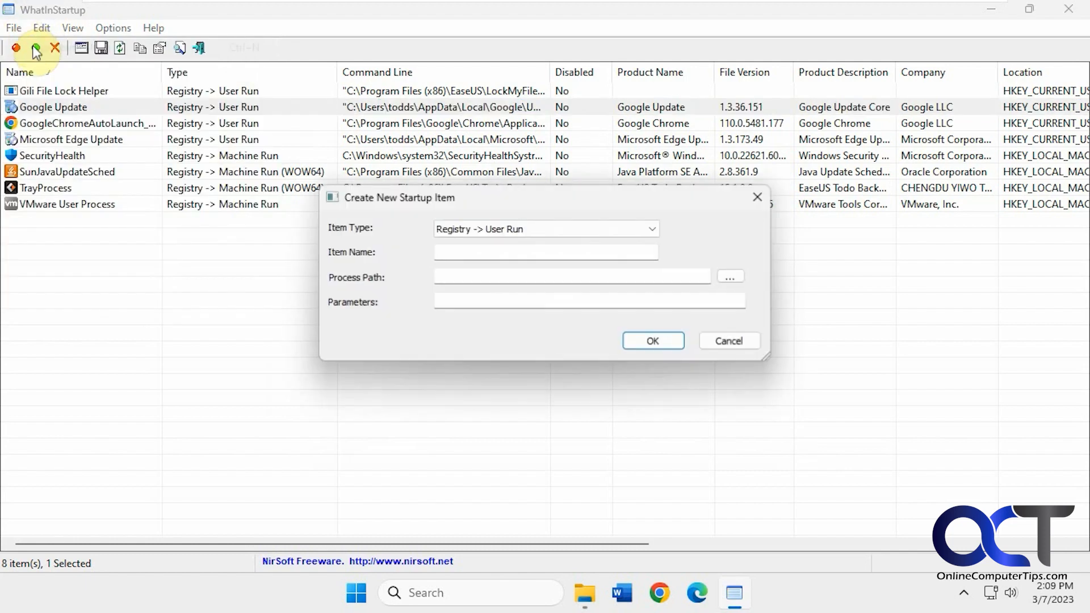
pyautogui.click(728, 341)
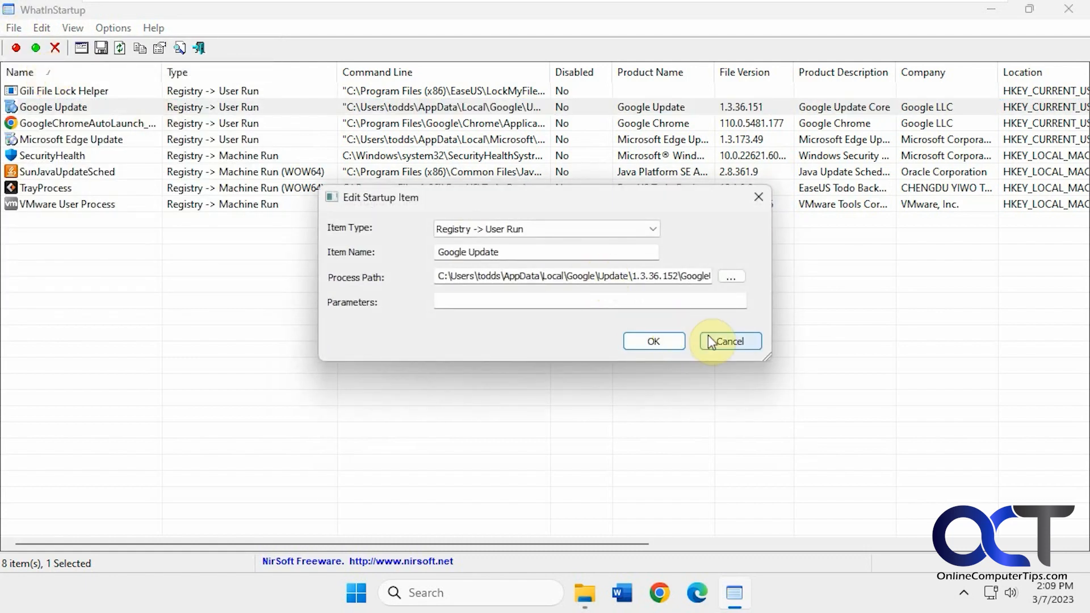
pyautogui.click(729, 341)
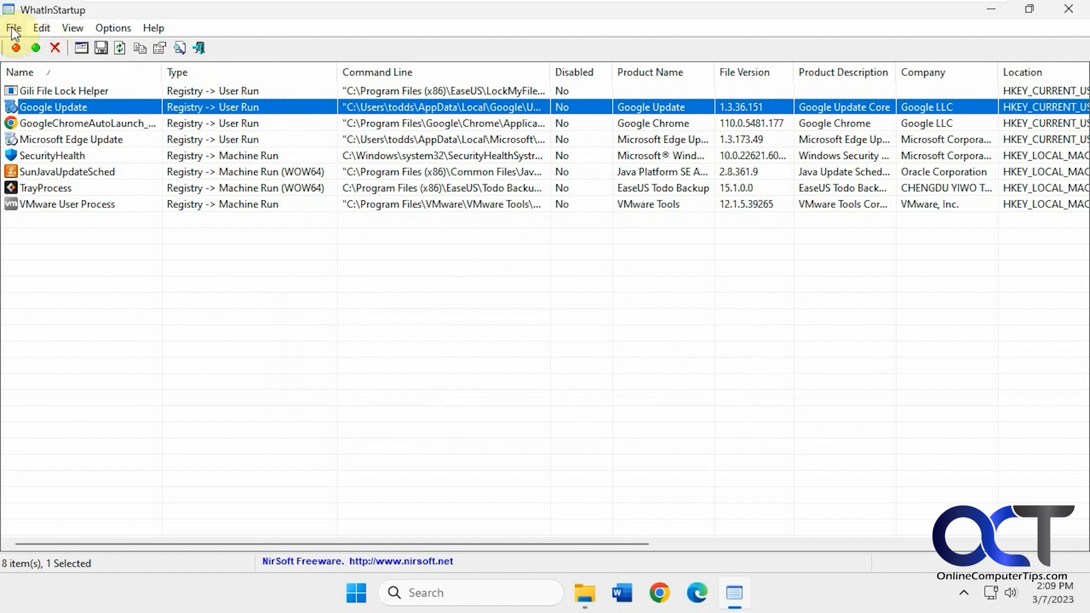
pyautogui.moveTo(545, 298)
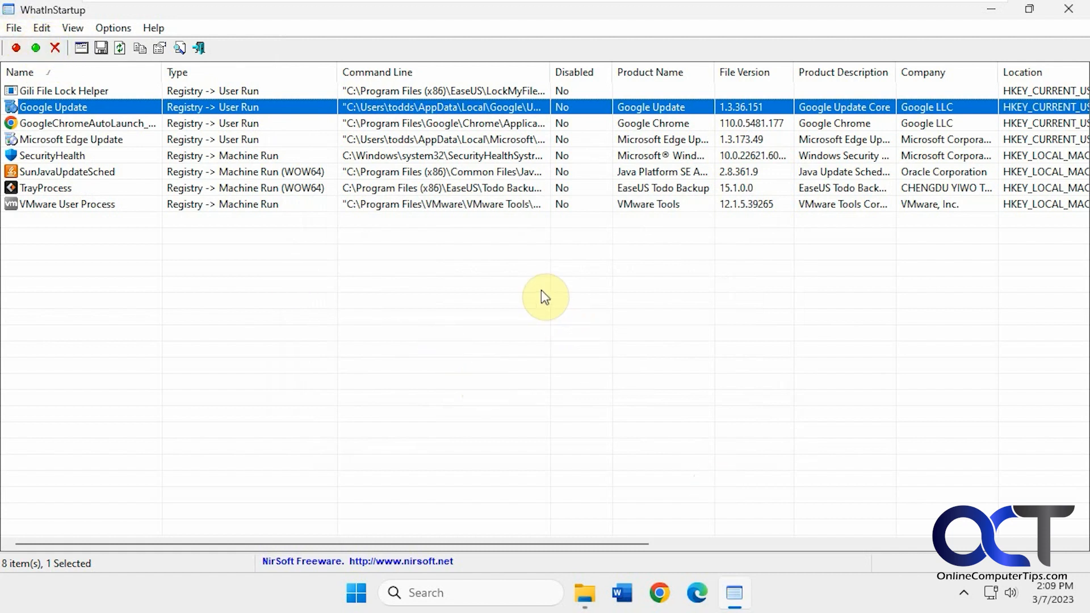
pyautogui.moveTo(553, 288)
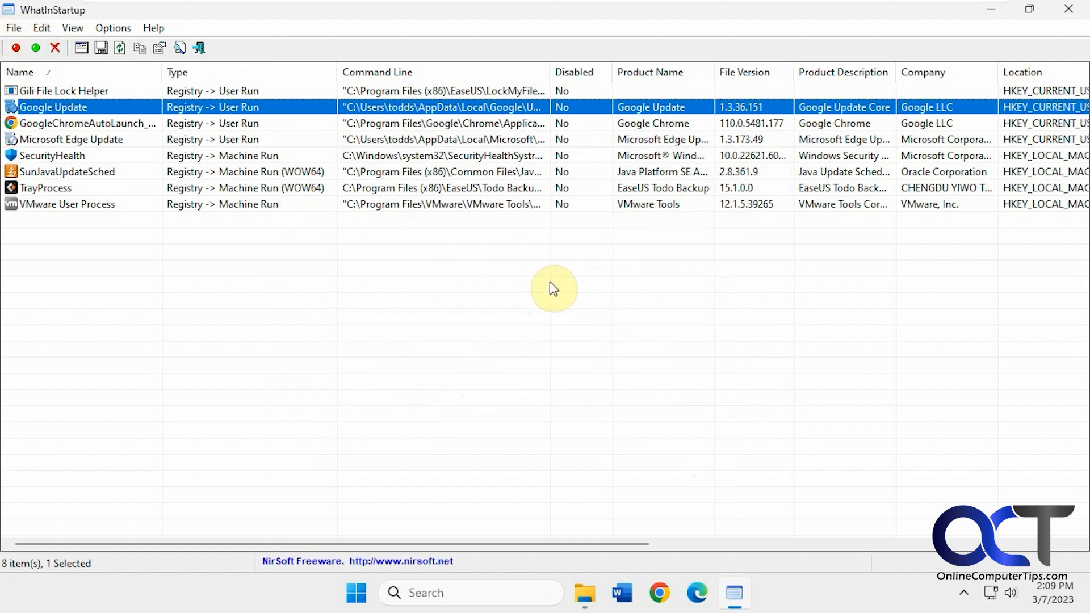
pyautogui.moveTo(487, 245)
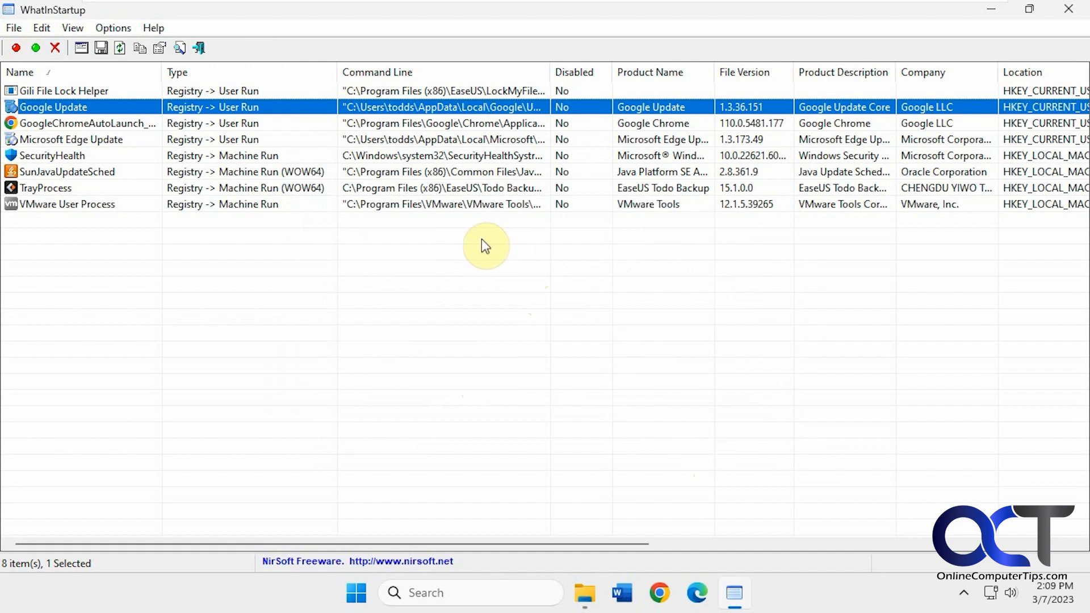
pyautogui.moveTo(233, 223)
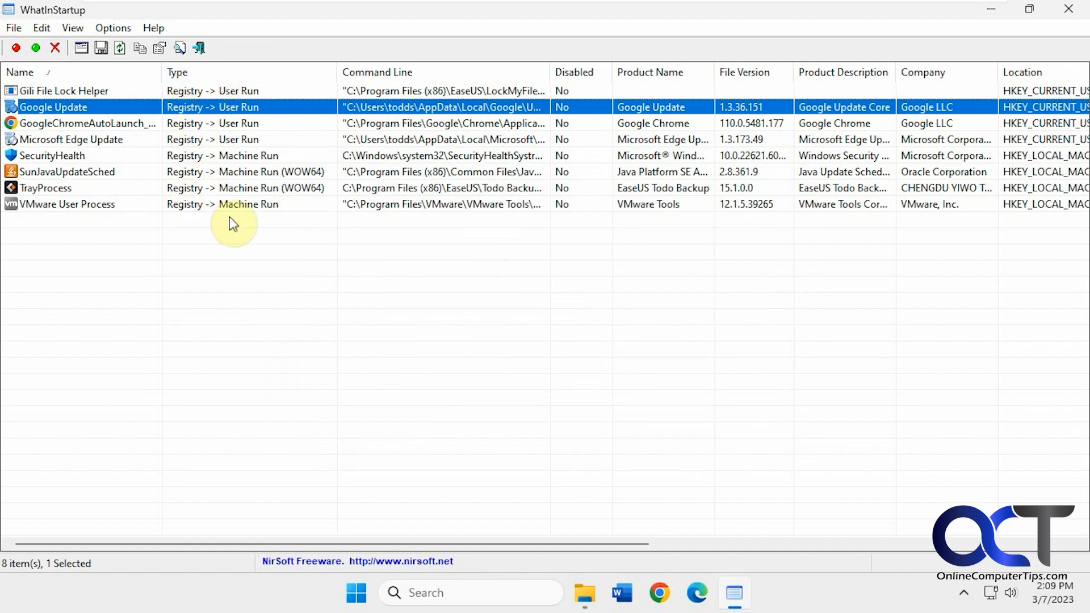
pyautogui.moveTo(420, 190)
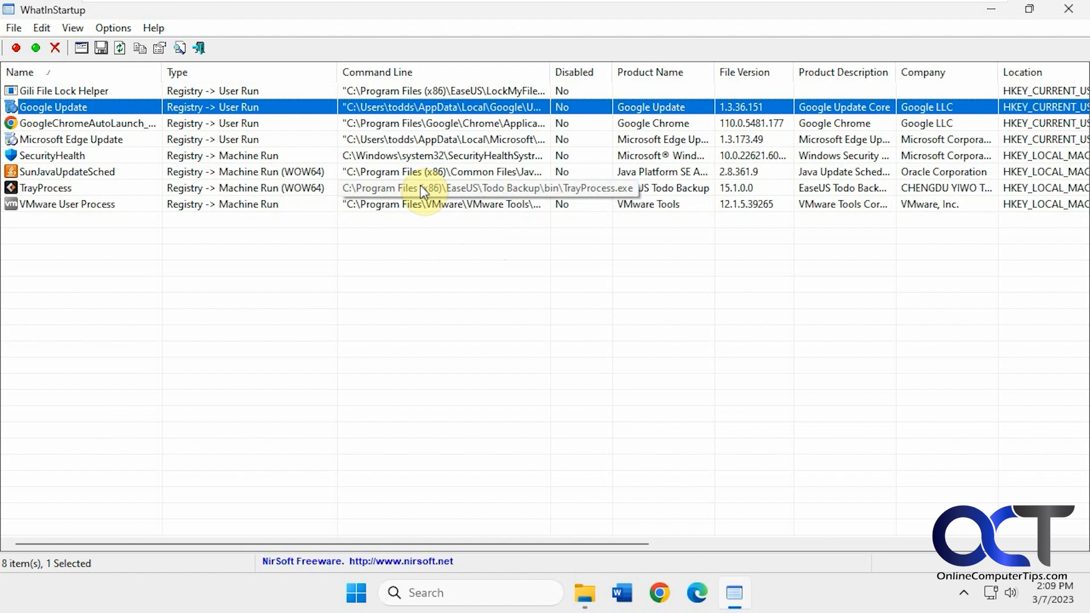
pyautogui.moveTo(454, 338)
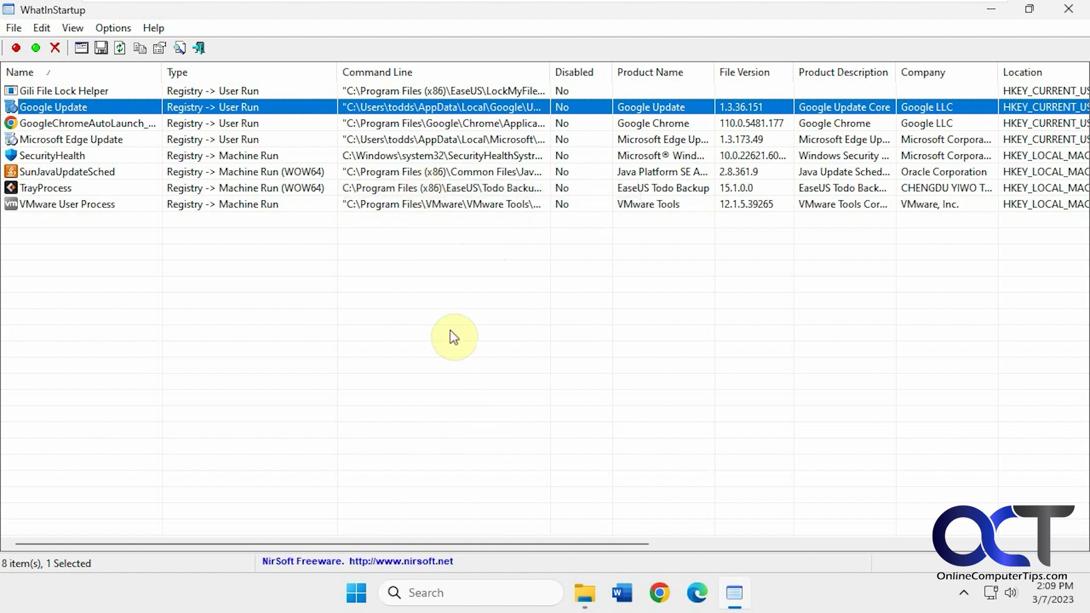